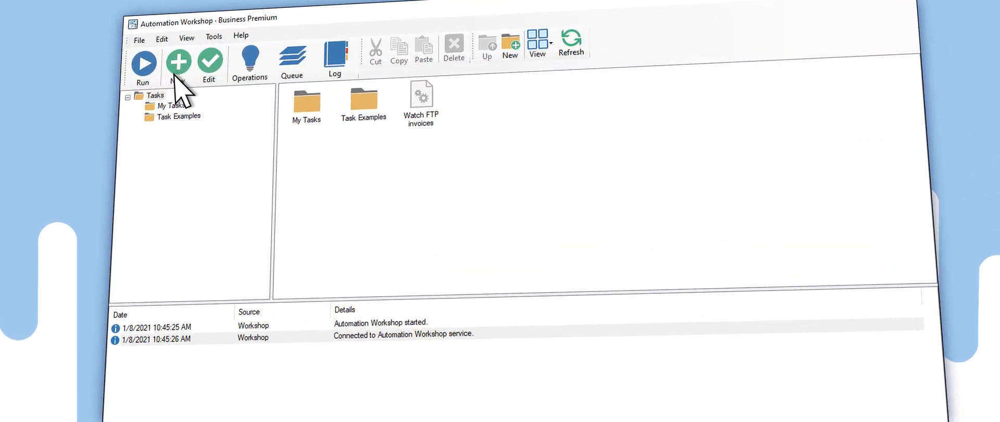
- Create a new task with a File & Folder Watcher trigger on C:\My incoming files for new files
{"action": "left_click", "coordinate": [178, 62]}
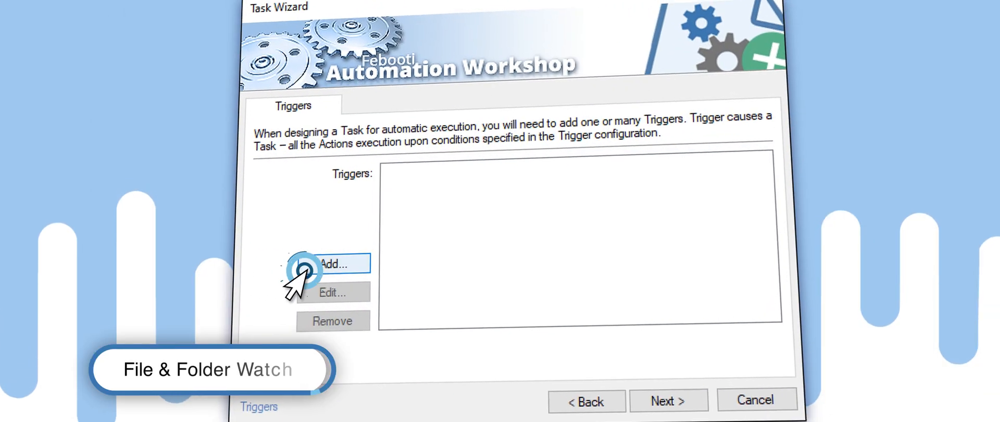
{"action": "left_click", "coordinate": [332, 263]}
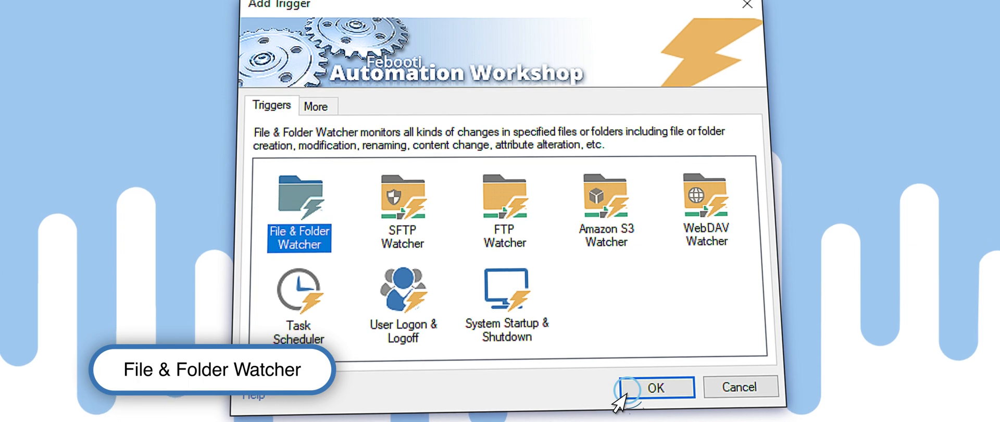
{"action": "left_click", "coordinate": [654, 388]}
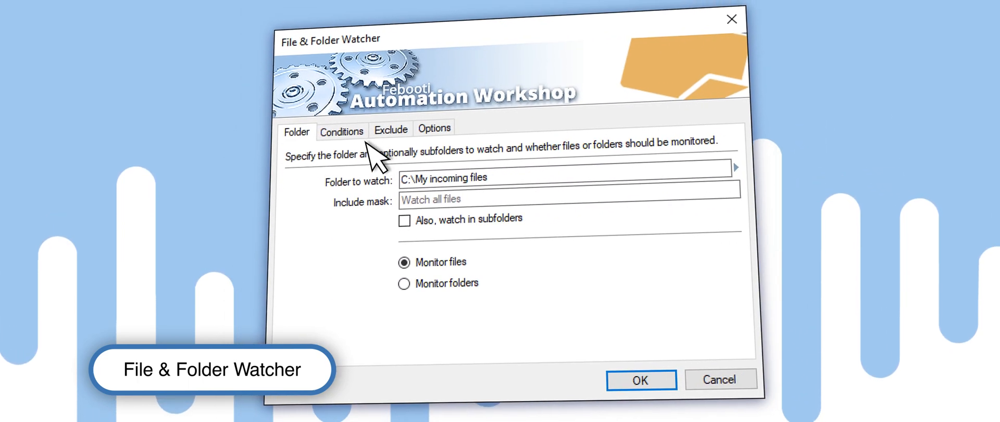
{"action": "left_click", "coordinate": [342, 129]}
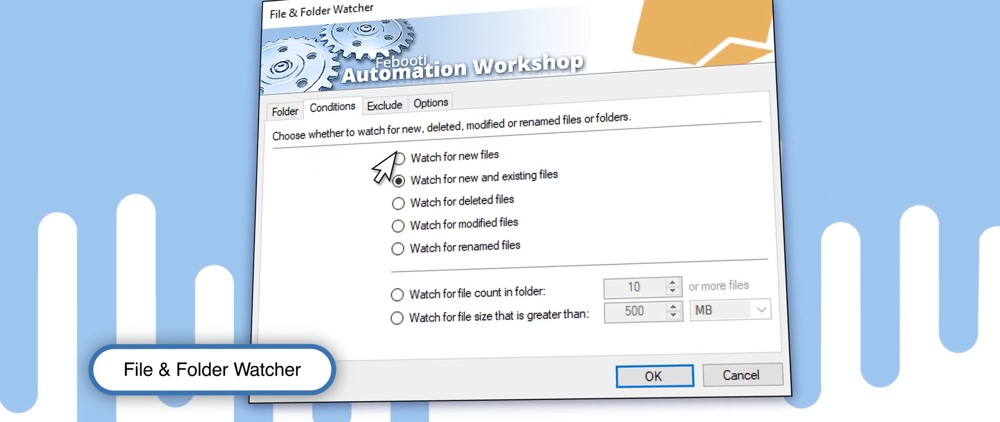
{"action": "left_click", "coordinate": [651, 375]}
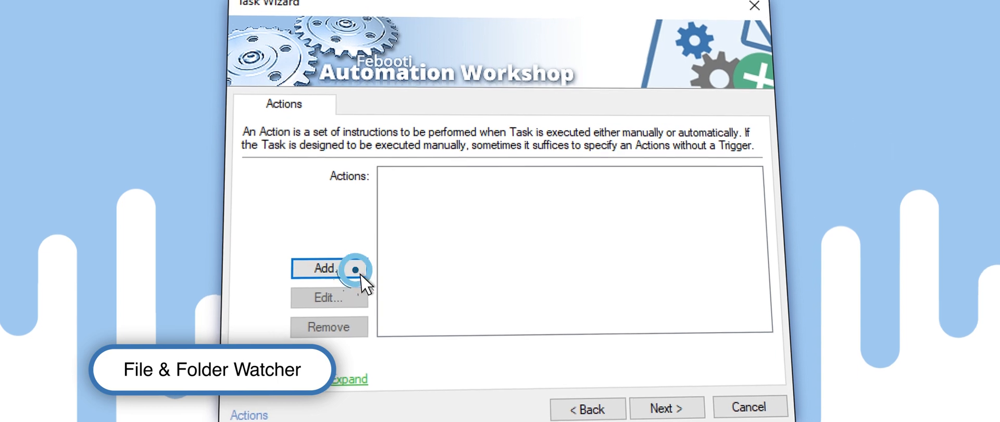
- Add a Copy File action sending the triggering Filename to \\storage-server.local\share
{"action": "left_click", "coordinate": [327, 267]}
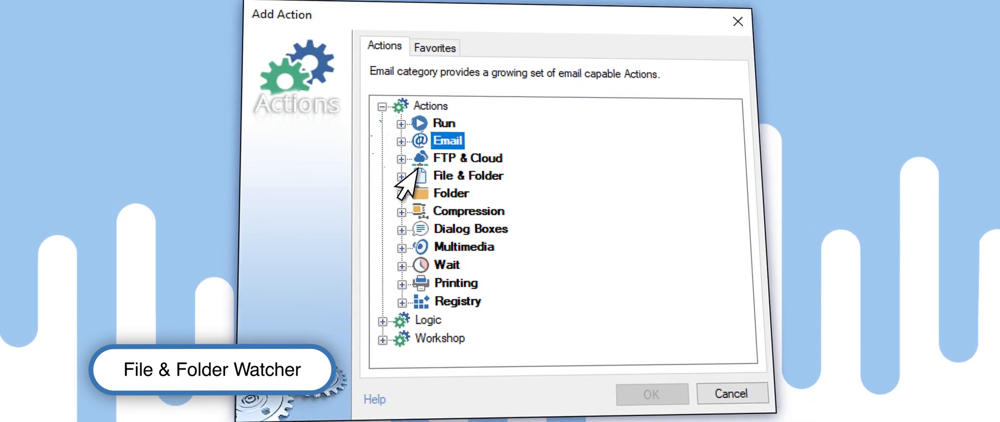
{"action": "left_click", "coordinate": [468, 175]}
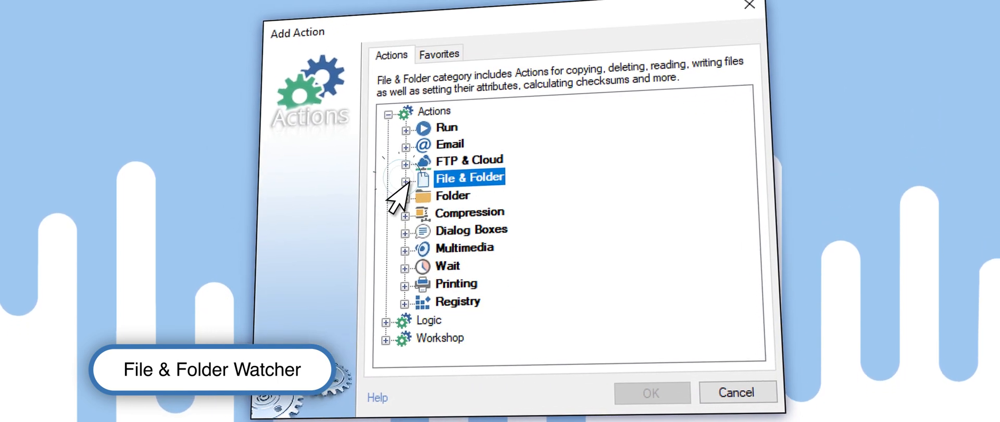
{"action": "left_click", "coordinate": [405, 182]}
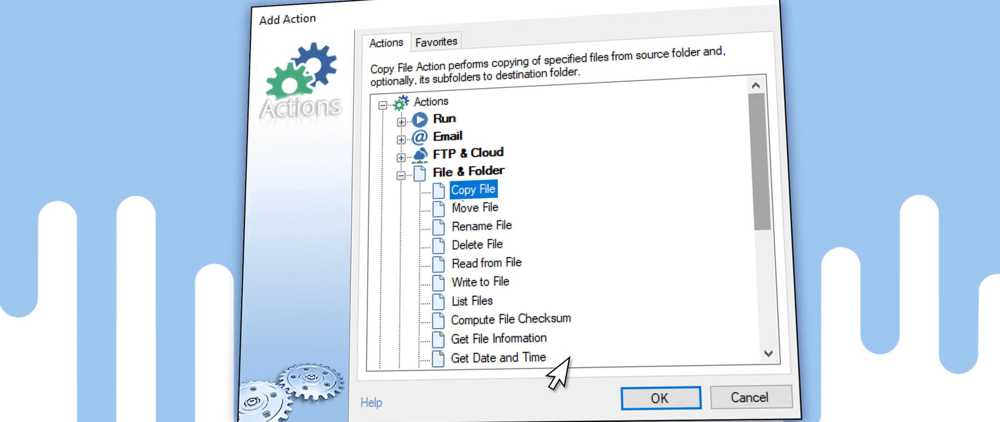
{"action": "left_click", "coordinate": [659, 397]}
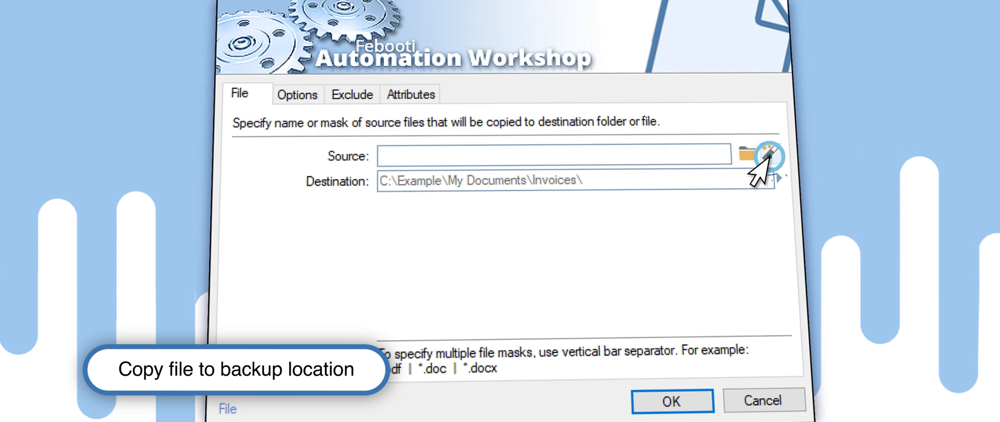
{"action": "left_click", "coordinate": [769, 154]}
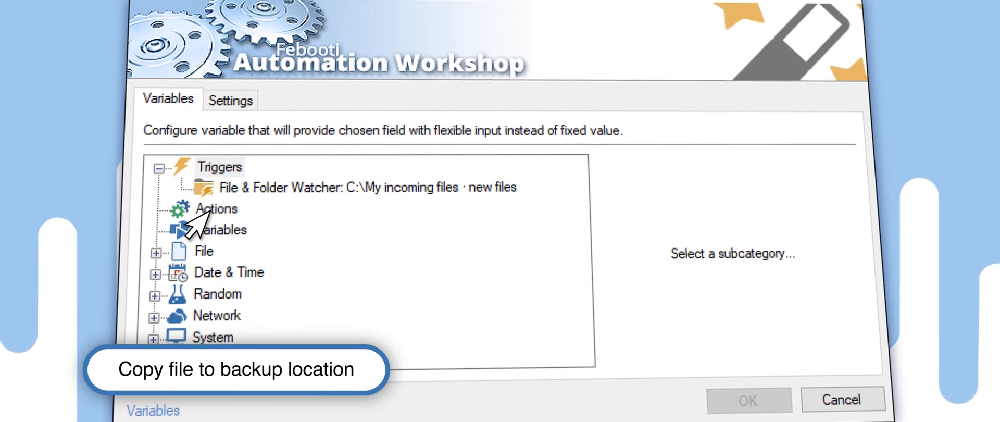
{"action": "left_click", "coordinate": [355, 187]}
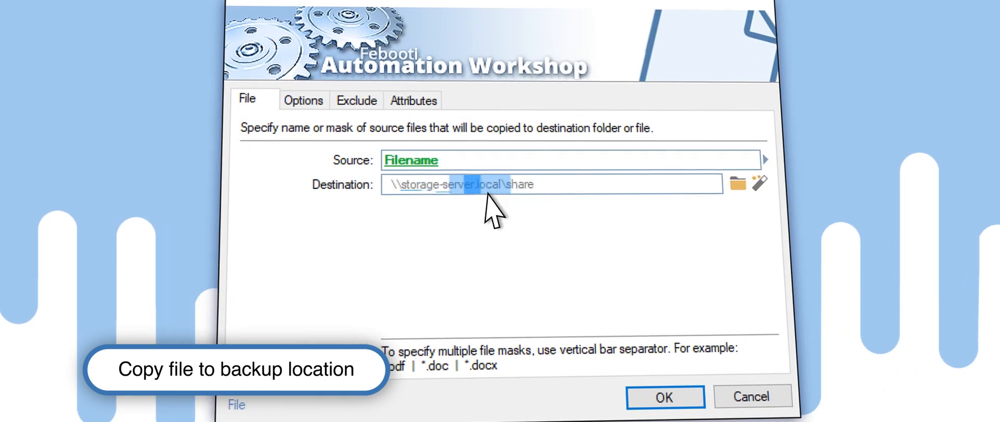
{"action": "left_click", "coordinate": [663, 396]}
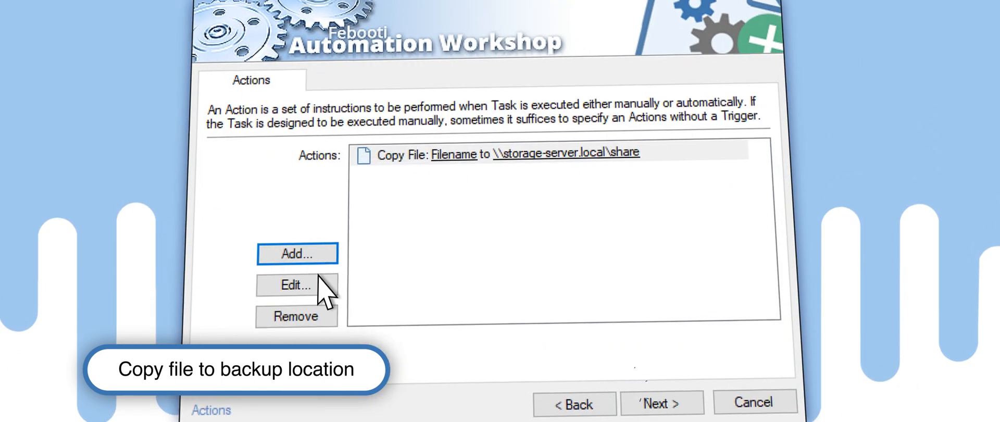
{"action": "left_click", "coordinate": [296, 253]}
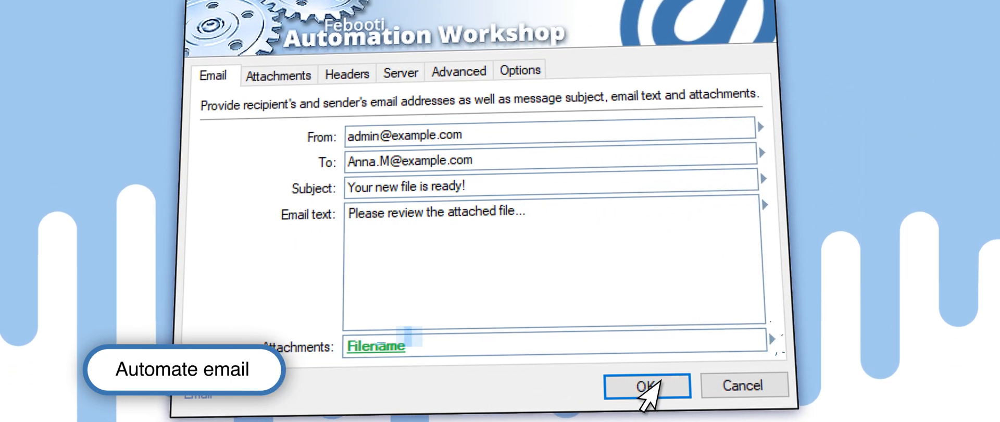
- Confirm the Send Email action with the new file attached
{"action": "left_click", "coordinate": [645, 385]}
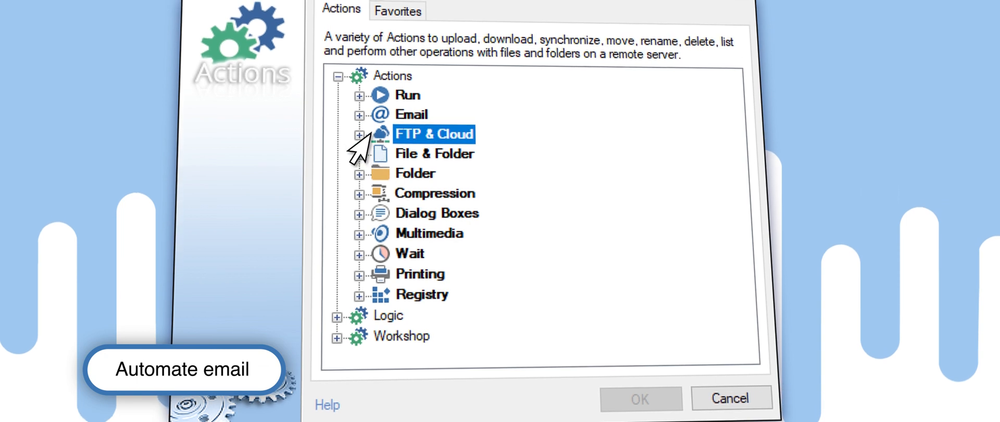
- Add an Upload File action sending Filename to /home/anna/incoming-files
{"action": "left_click", "coordinate": [359, 134]}
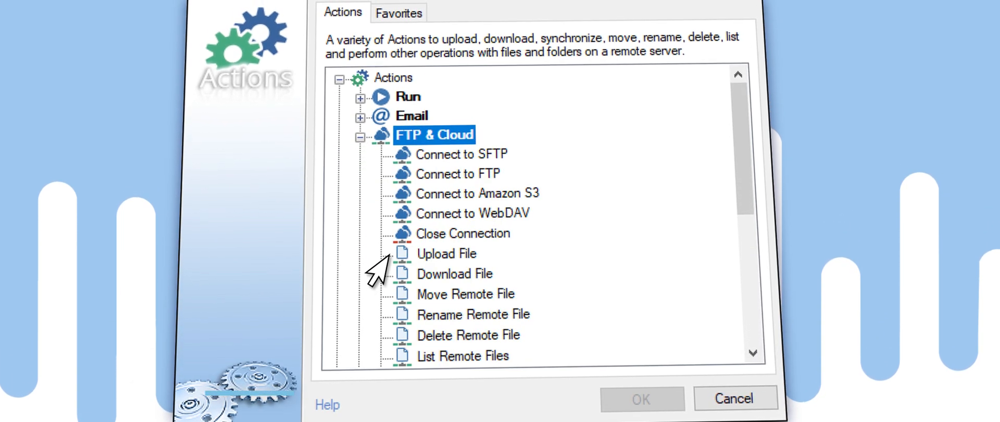
{"action": "left_click", "coordinate": [445, 253]}
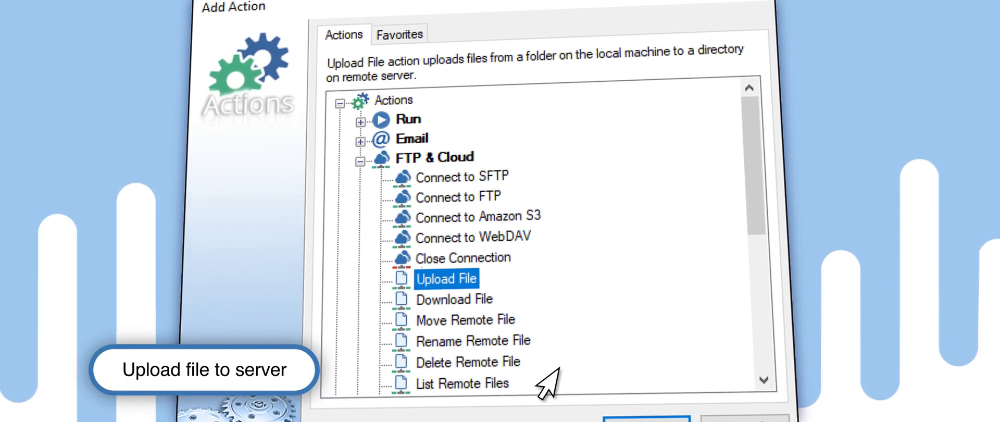
{"action": "double_click", "coordinate": [446, 278]}
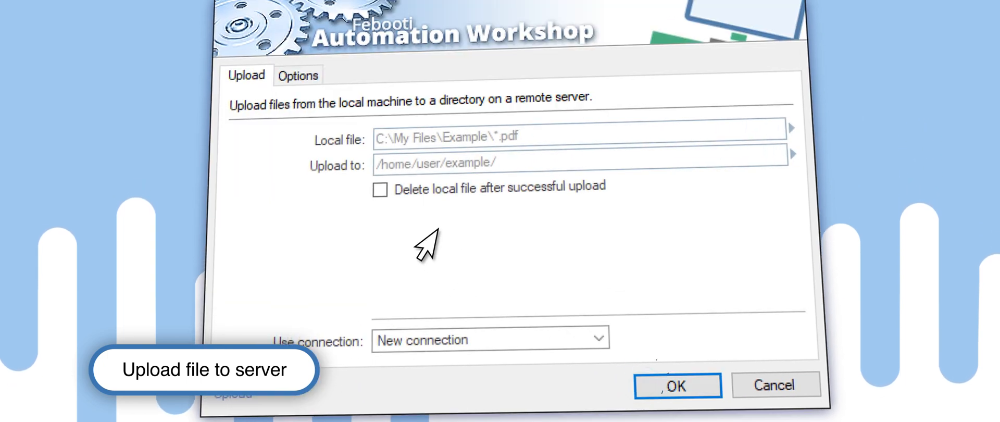
{"action": "left_click", "coordinate": [573, 136]}
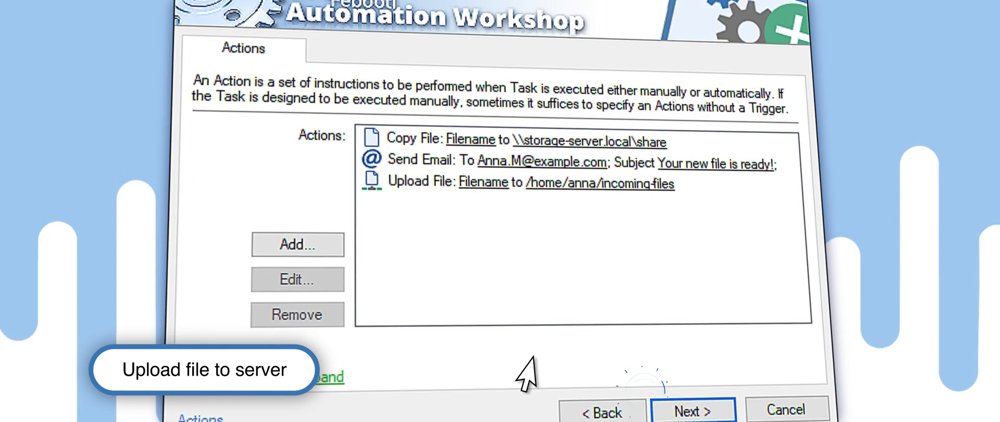
{"action": "left_click", "coordinate": [296, 245]}
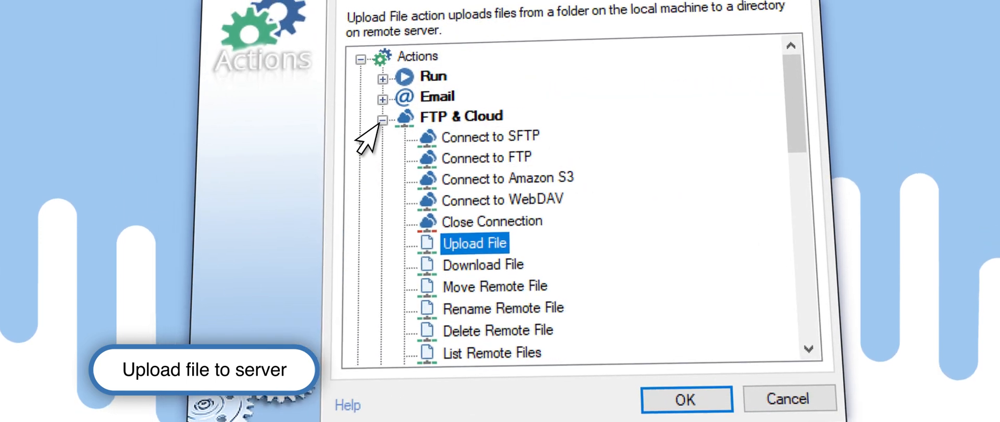
- Add a Print action for the new file and save the task as 'Watch folder and copy files'
{"action": "left_click", "coordinate": [384, 115]}
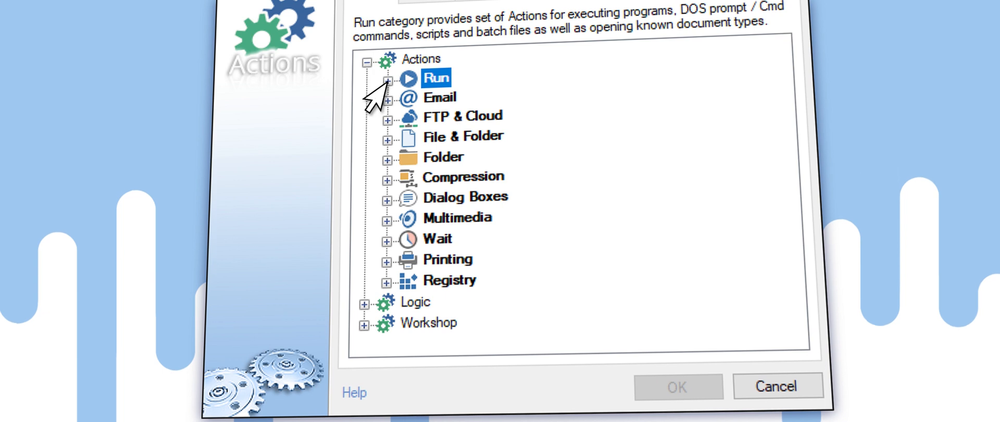
{"action": "left_click", "coordinate": [387, 78]}
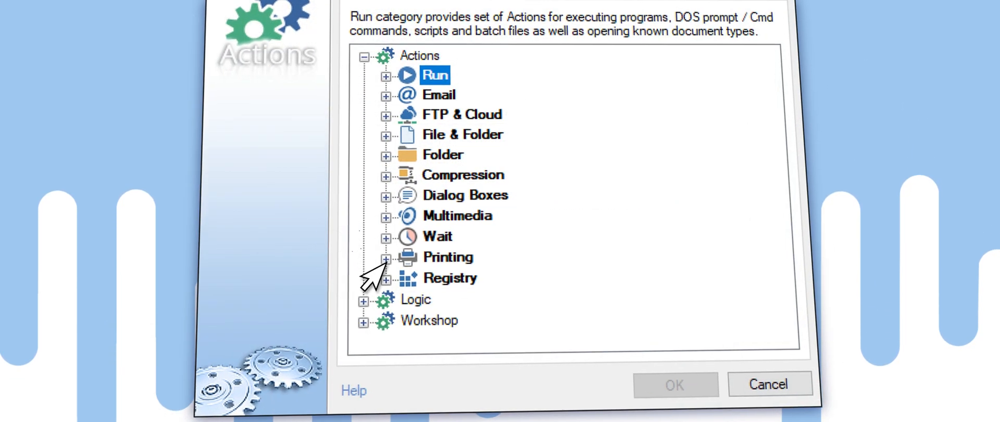
{"action": "left_click", "coordinate": [386, 262]}
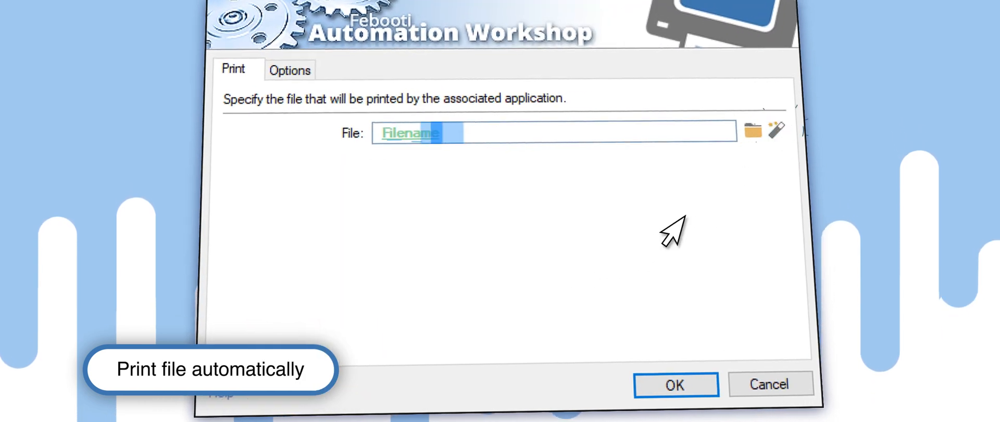
{"action": "left_click", "coordinate": [674, 384]}
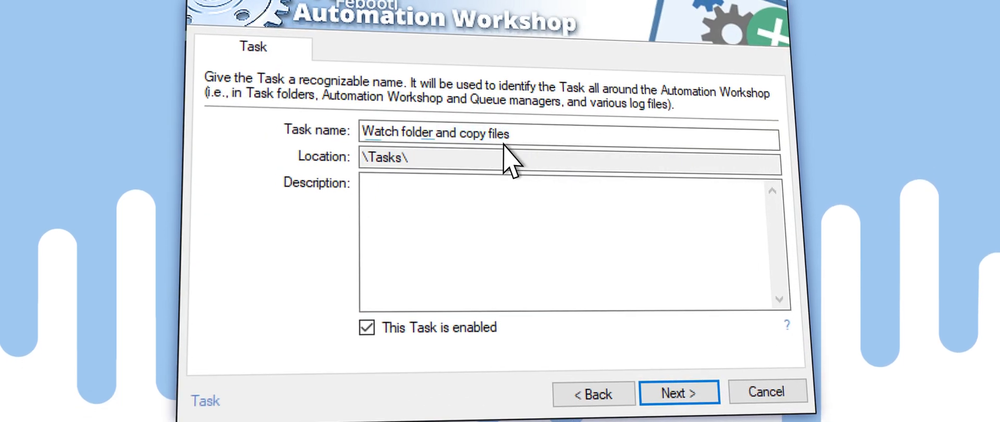
{"action": "left_click", "coordinate": [678, 391]}
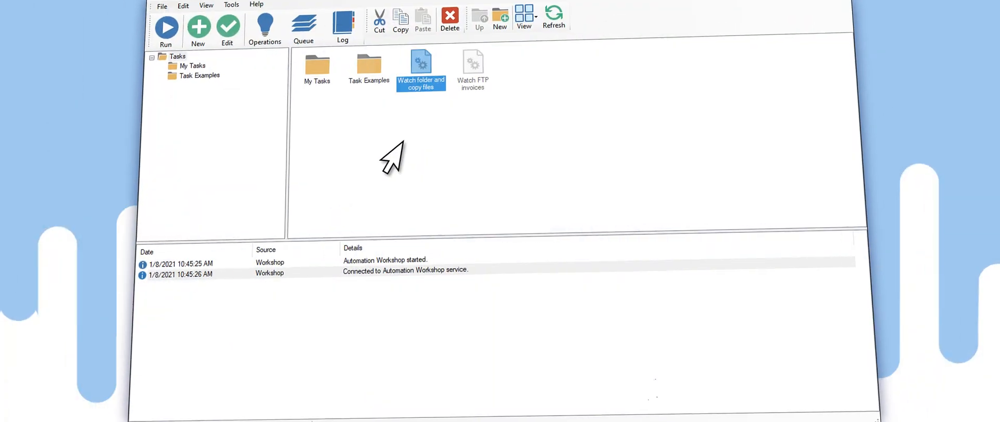